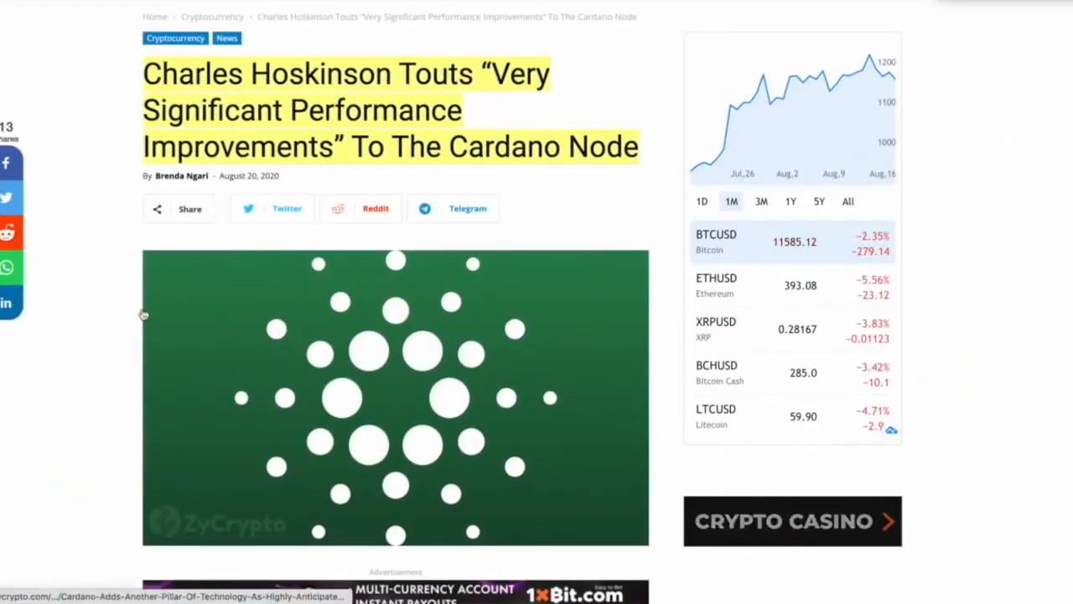
{"action": "scroll", "scroll_direction": "down", "scroll_amount": 3}
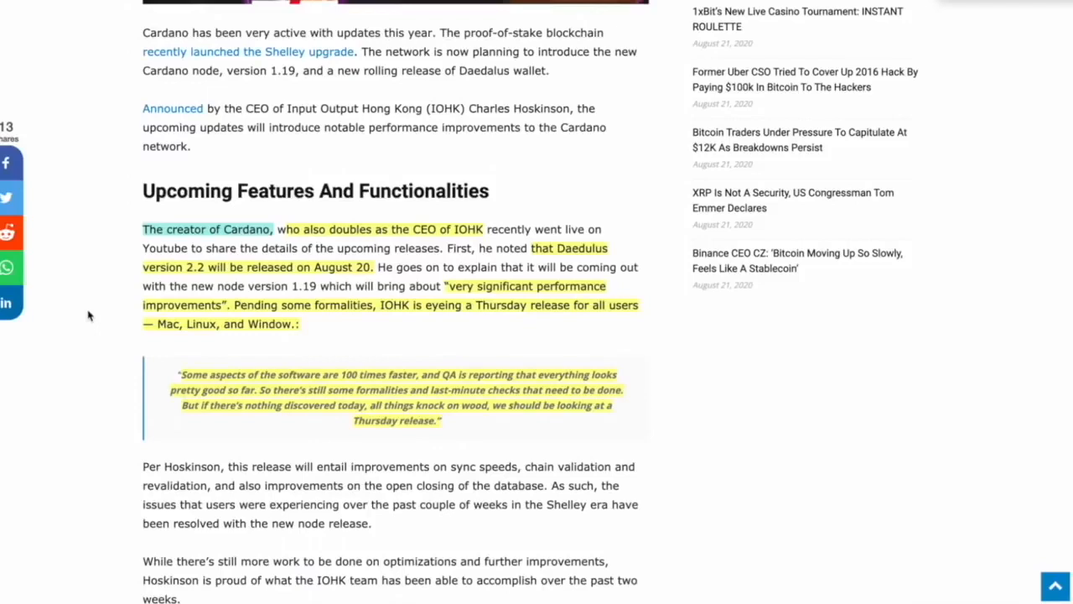
{"action": "mouse_move", "coordinate": [340, 164]}
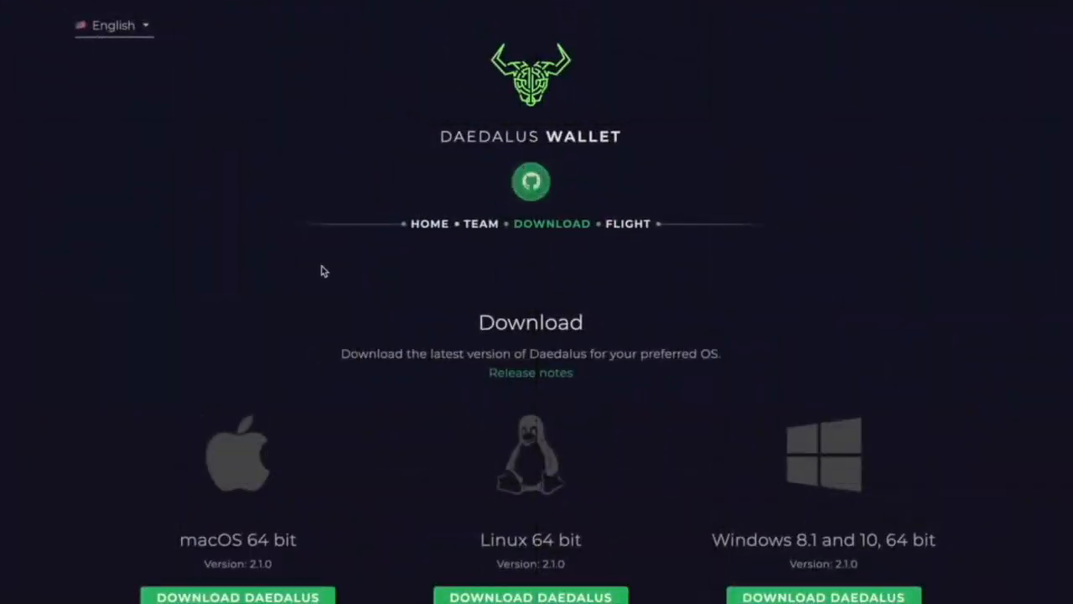
{"action": "scroll", "scroll_direction": "down", "scroll_amount": 3}
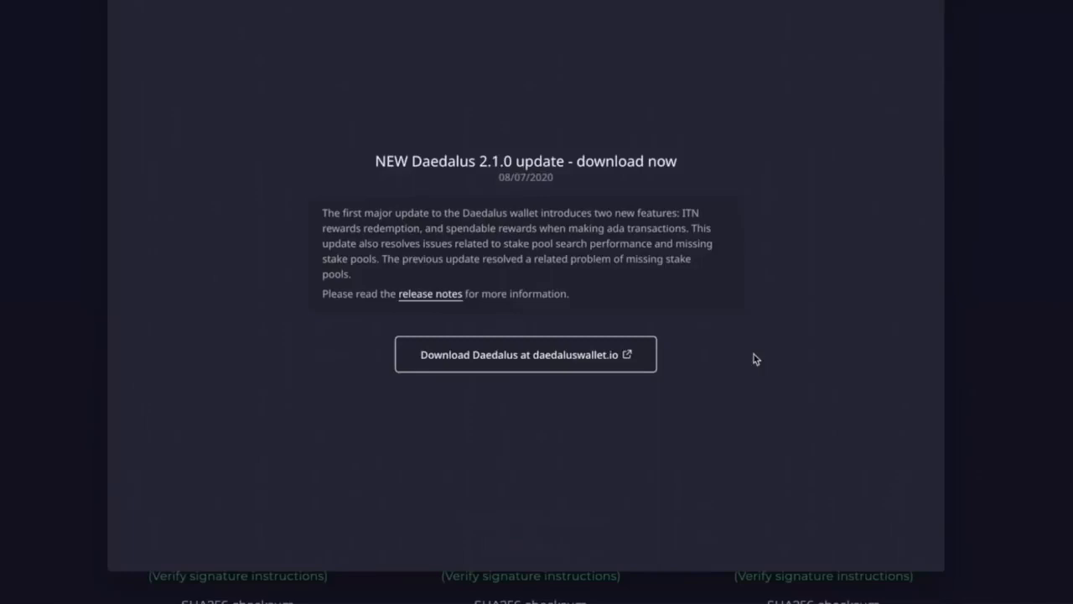
{"action": "mouse_move", "coordinate": [330, 124]}
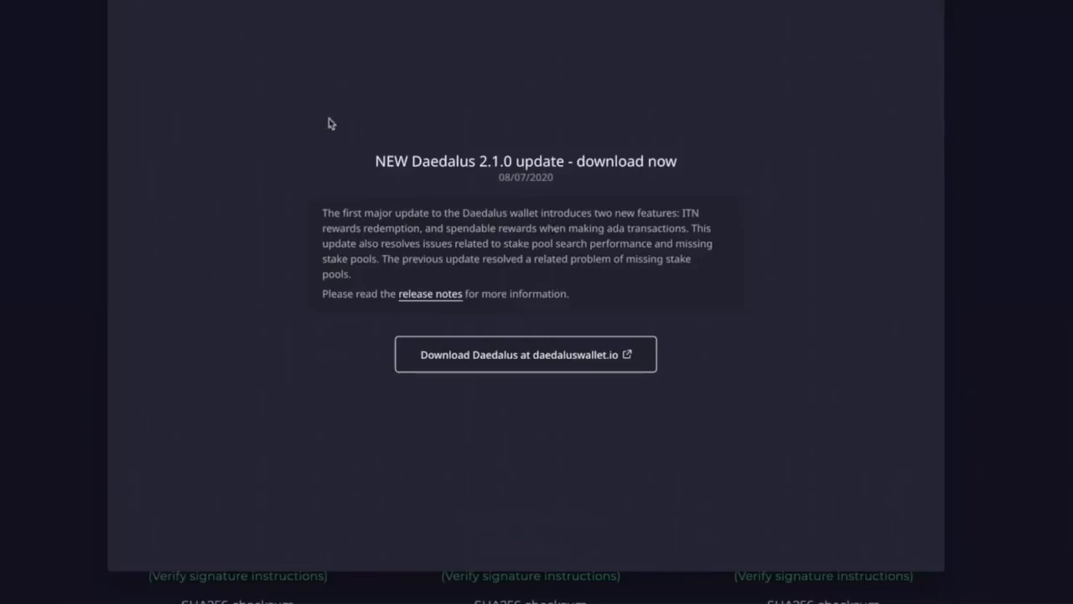
{"action": "mouse_move", "coordinate": [258, 63]}
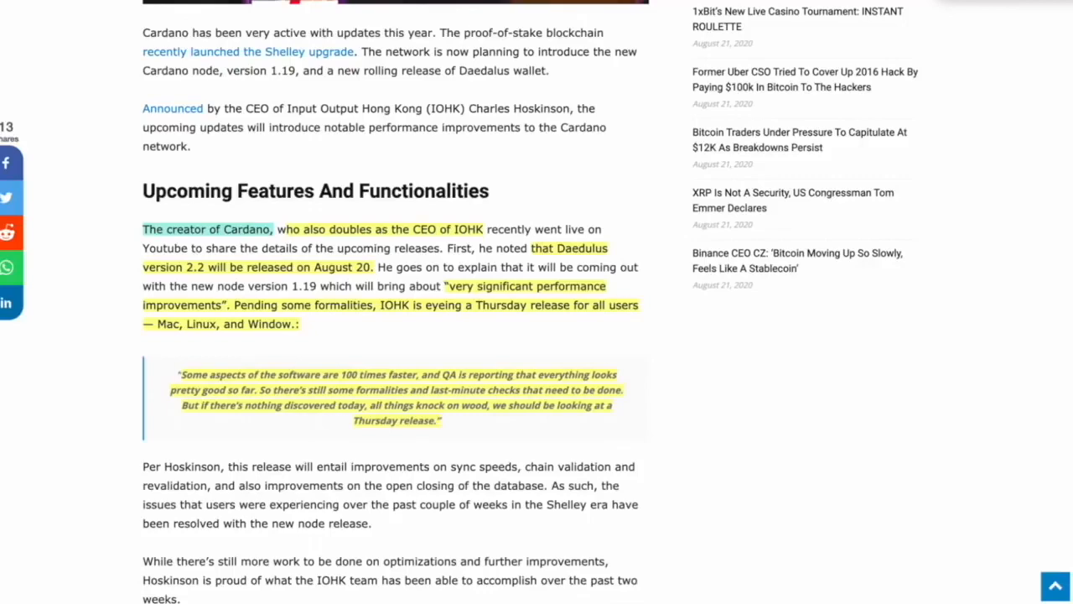
{"action": "mouse_move", "coordinate": [685, 52]}
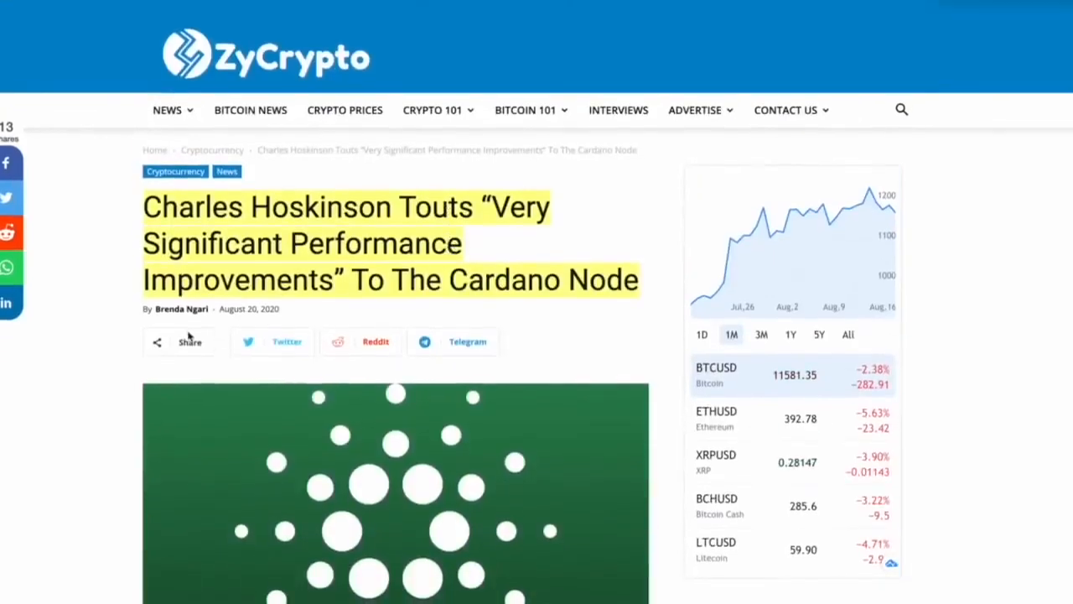
{"action": "scroll", "scroll_direction": "down", "scroll_amount": 3}
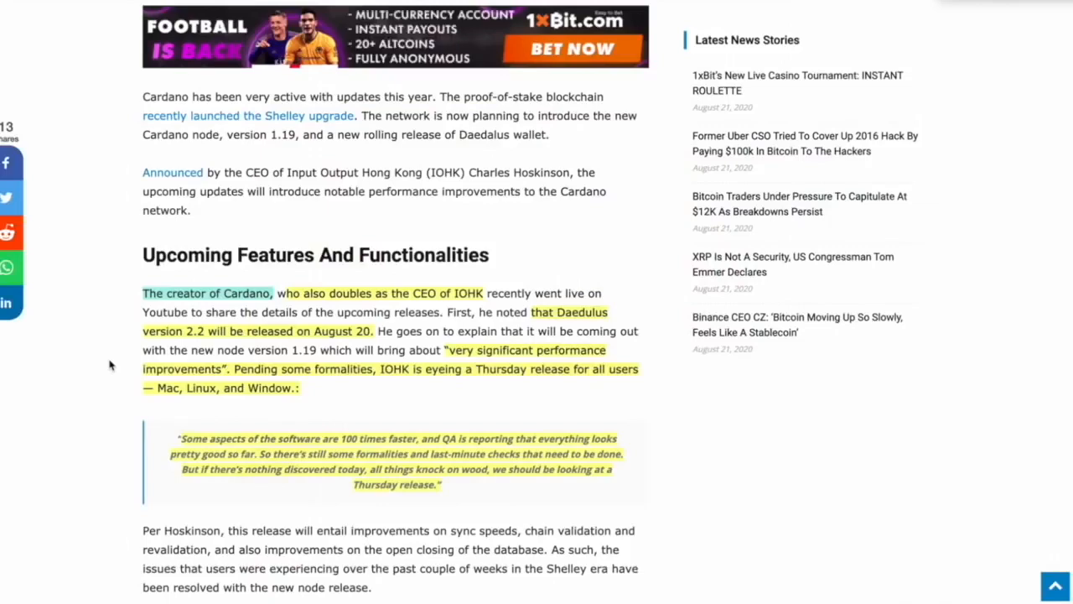
{"action": "scroll", "scroll_direction": "down", "scroll_amount": 3}
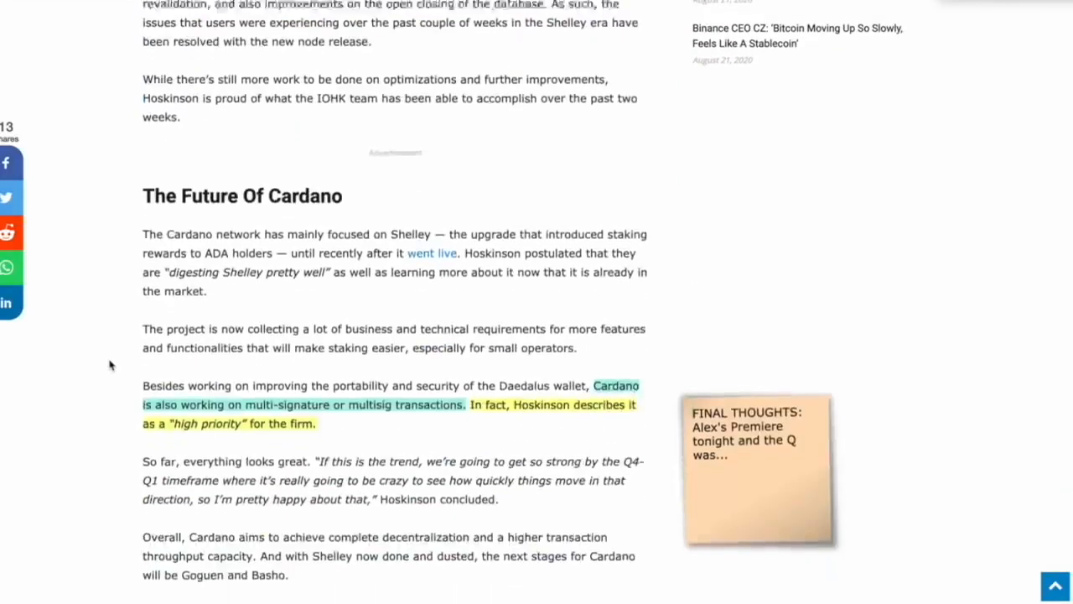
{"action": "scroll", "scroll_direction": "down", "scroll_amount": 3}
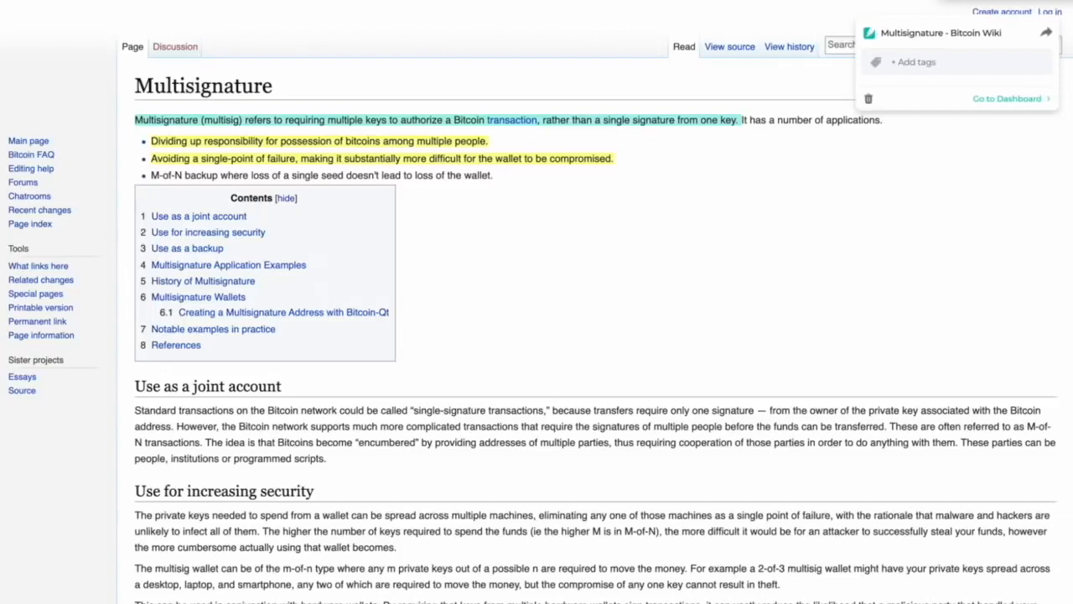
{"action": "mouse_move", "coordinate": [565, 14]}
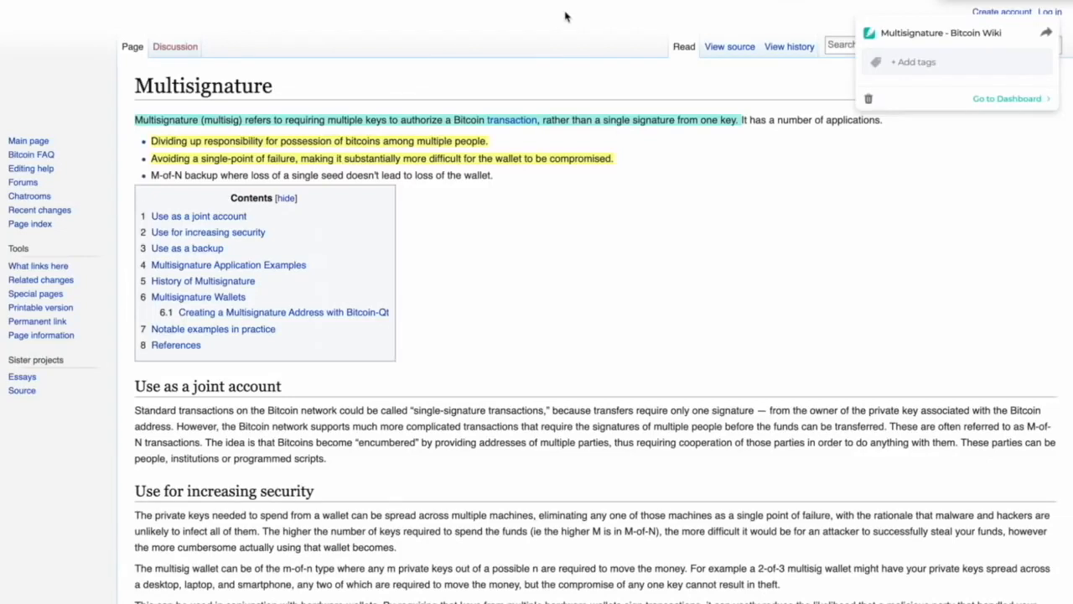
{"action": "mouse_move", "coordinate": [575, 104]}
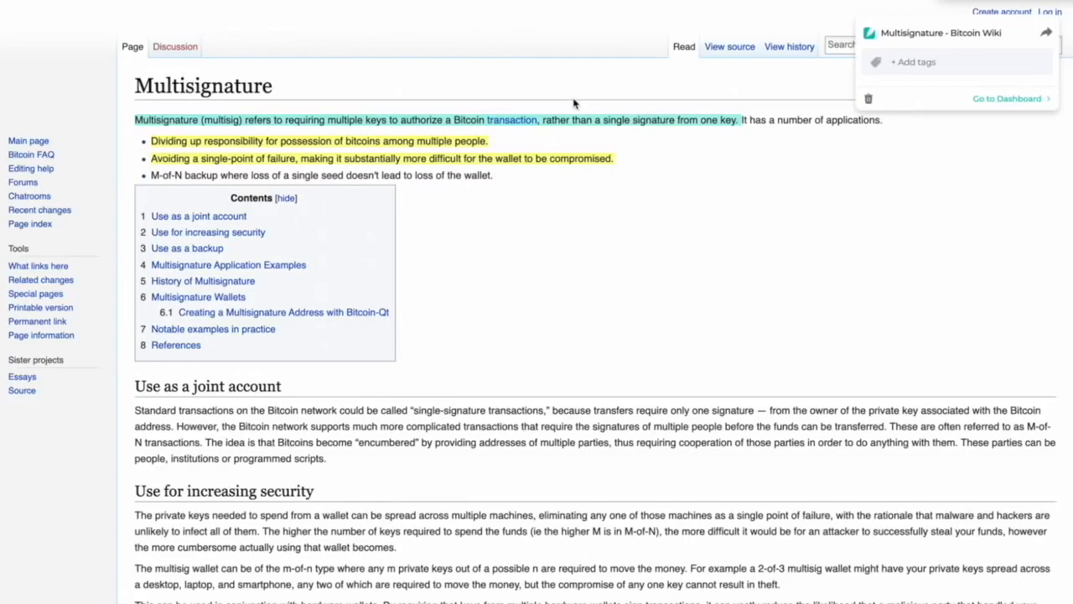
{"action": "mouse_move", "coordinate": [426, 170]}
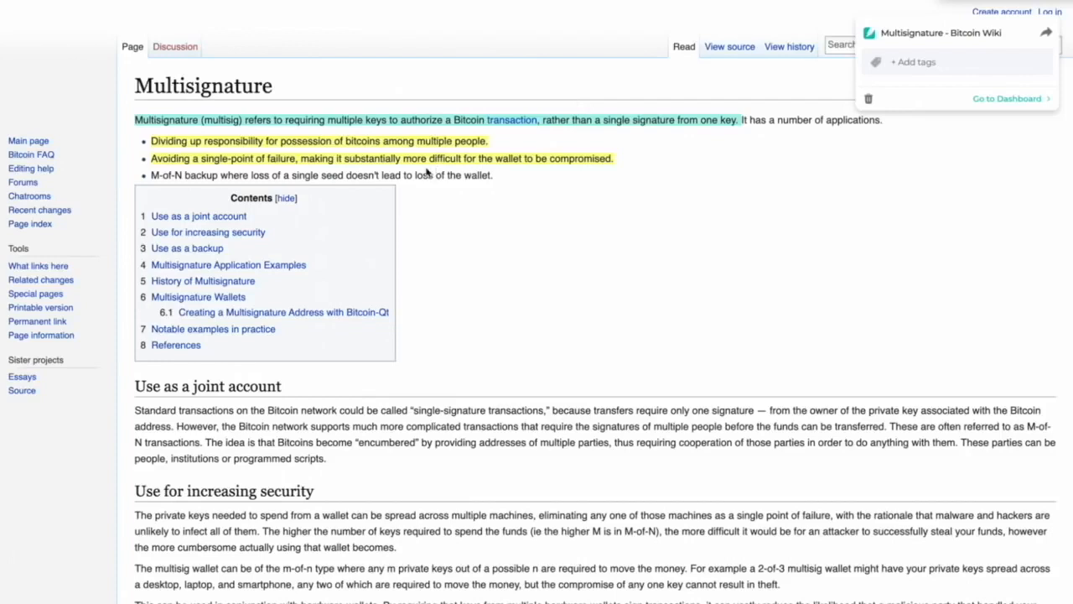
{"action": "mouse_move", "coordinate": [419, 170]}
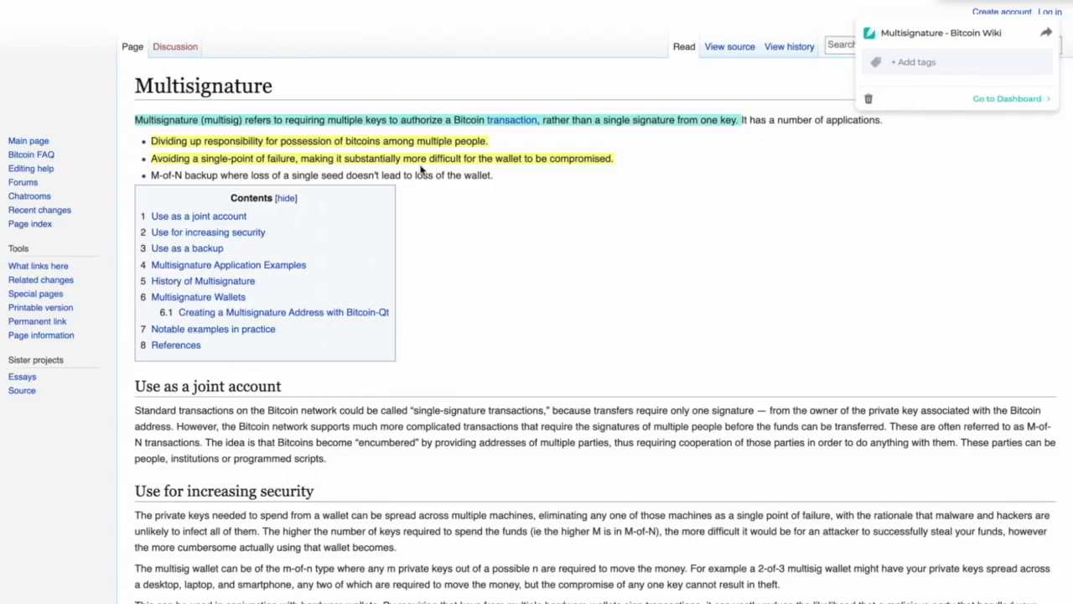
{"action": "mouse_move", "coordinate": [559, 183]}
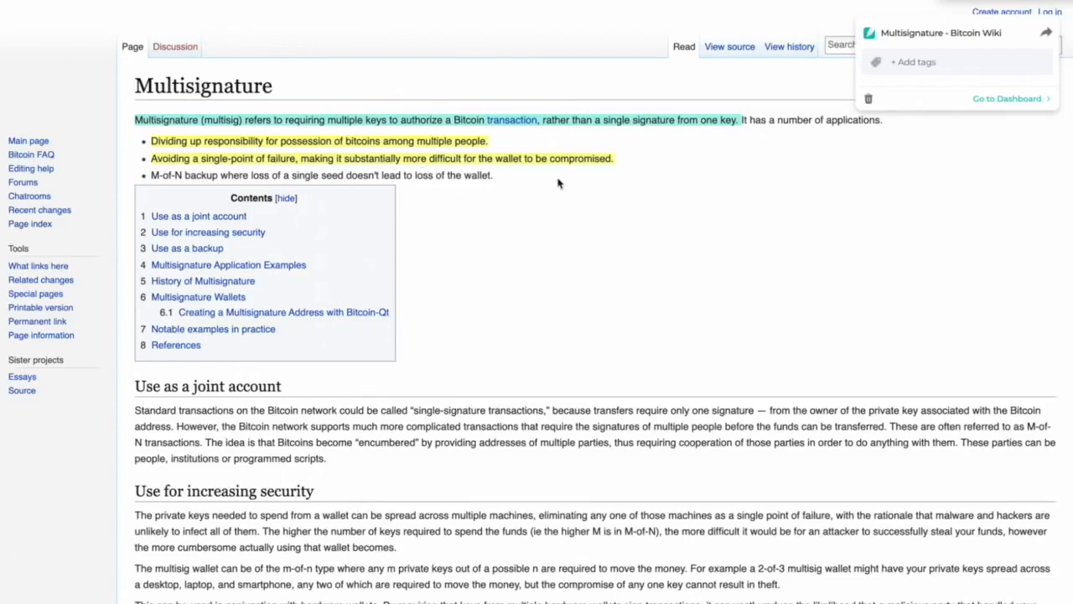
{"action": "mouse_move", "coordinate": [638, 162]}
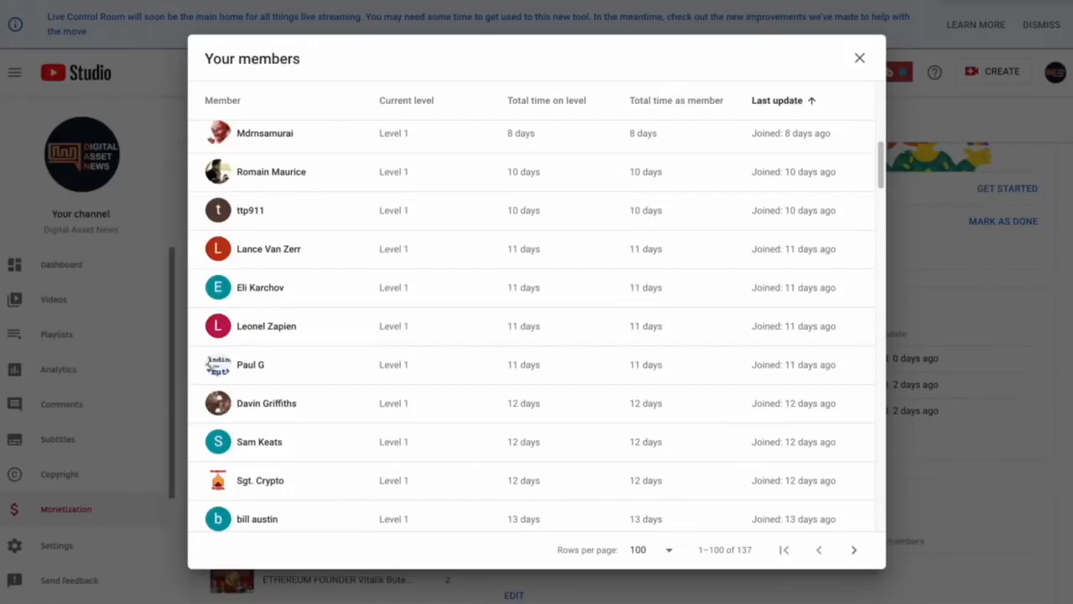
{"action": "mouse_move", "coordinate": [283, 151]}
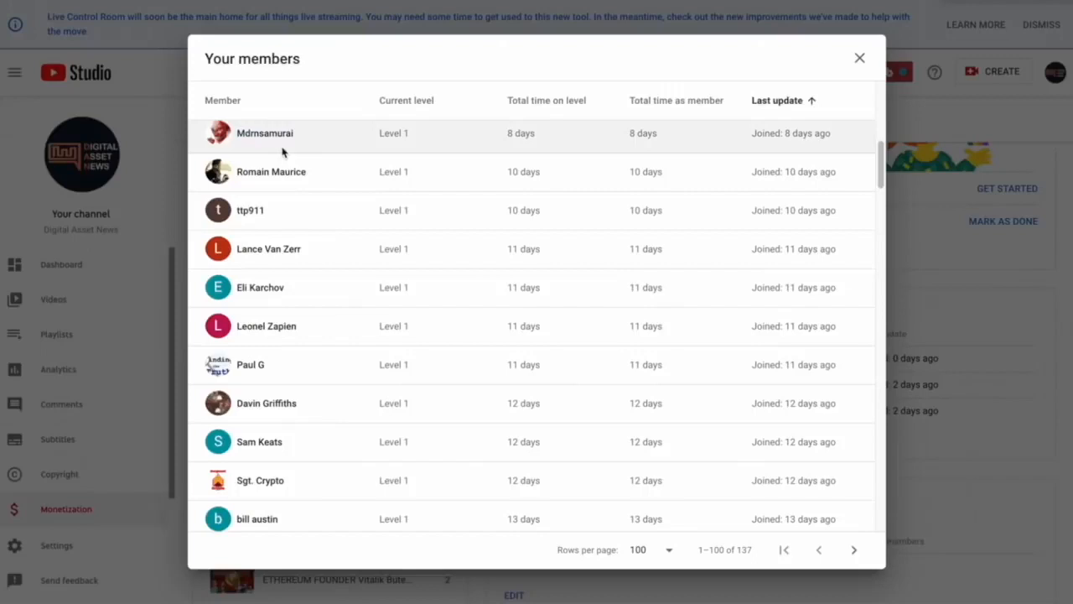
{"action": "scroll", "scroll_direction": "down", "scroll_amount": 3}
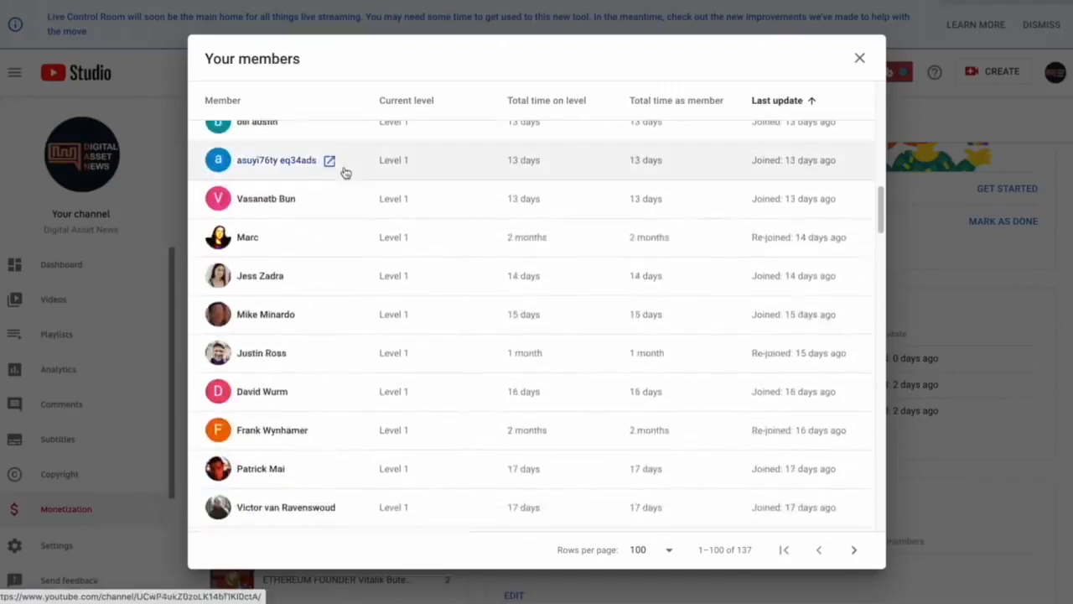
{"action": "scroll", "scroll_direction": "down", "scroll_amount": 3}
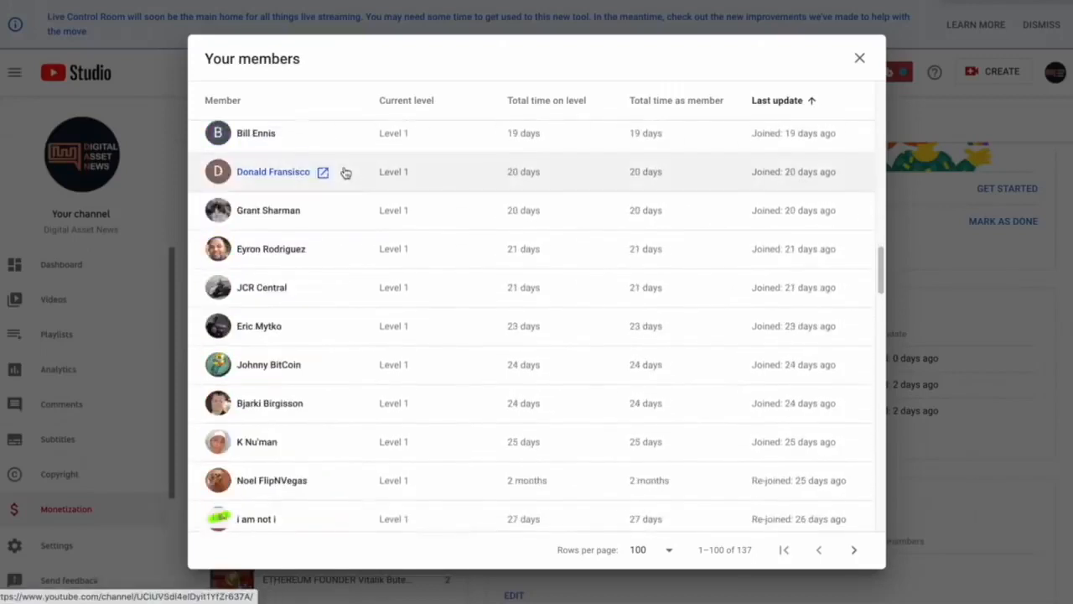
{"action": "scroll", "scroll_direction": "down", "scroll_amount": 3}
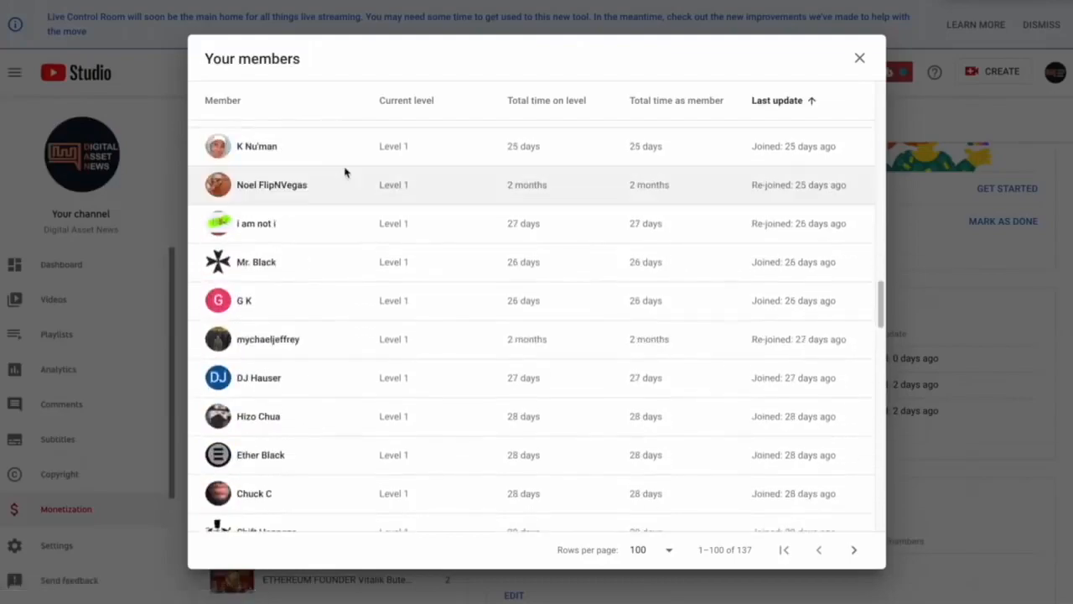